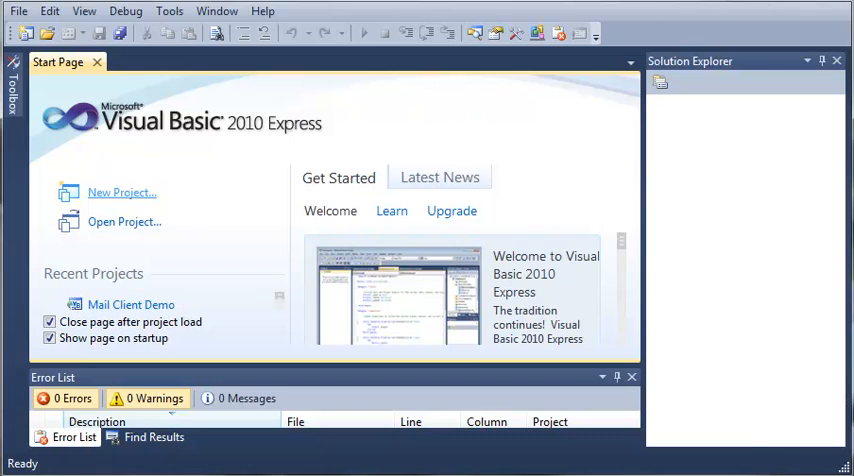
Create a new Class Library project named Enemies Library
{"action": "left_click", "coordinate": [122, 192]}
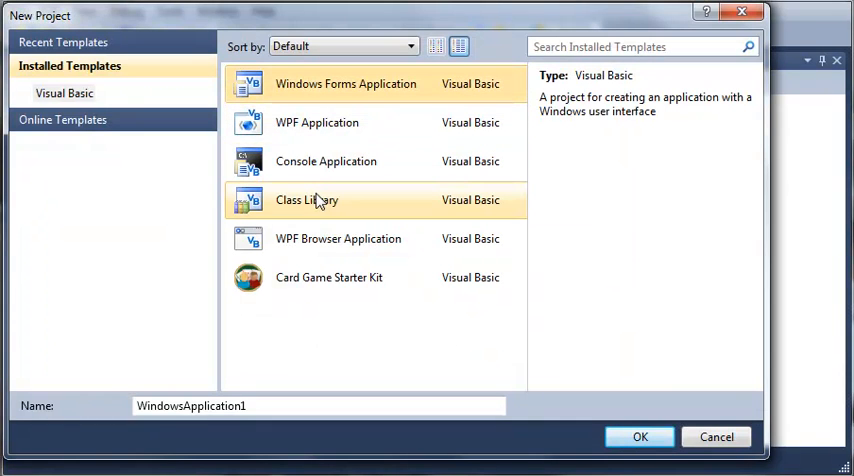
{"action": "left_click", "coordinate": [308, 200]}
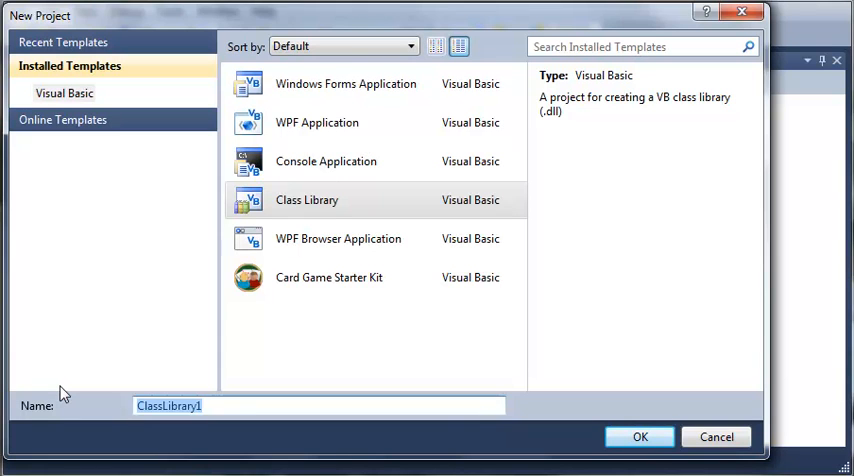
{"action": "type", "text": "Enemies"}
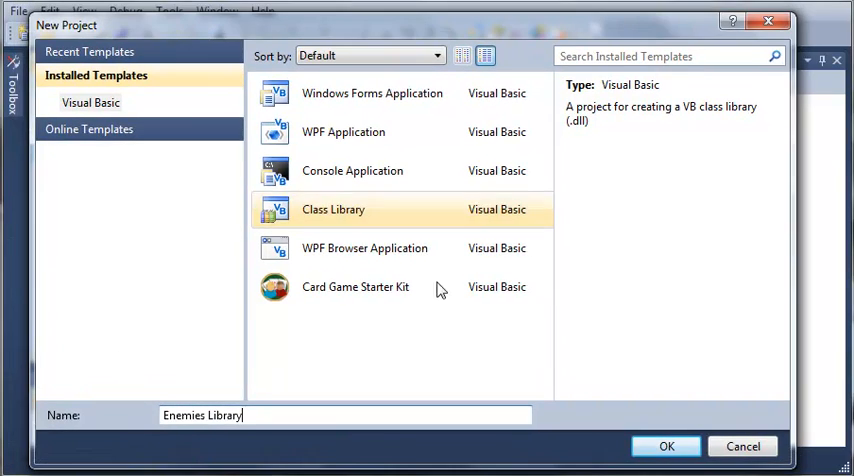
{"action": "left_click", "coordinate": [666, 446]}
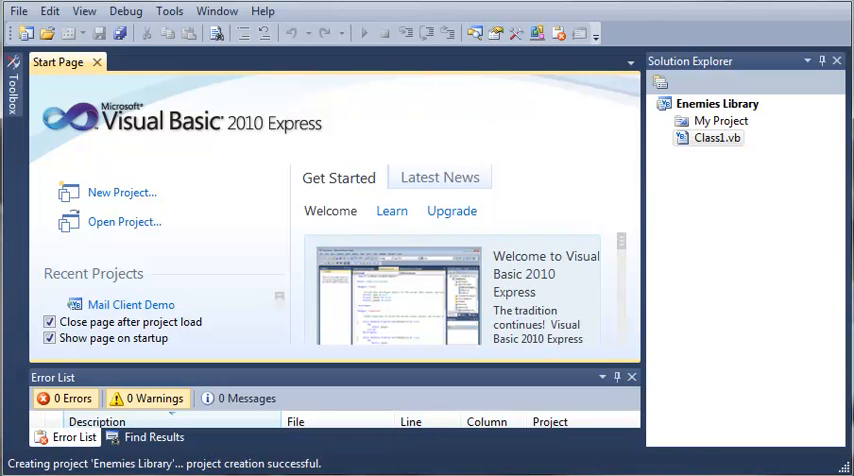
Rename Class1.vb to Enemy.vb so the class declaration reads Public Class Enemy
{"action": "double_click", "coordinate": [716, 136]}
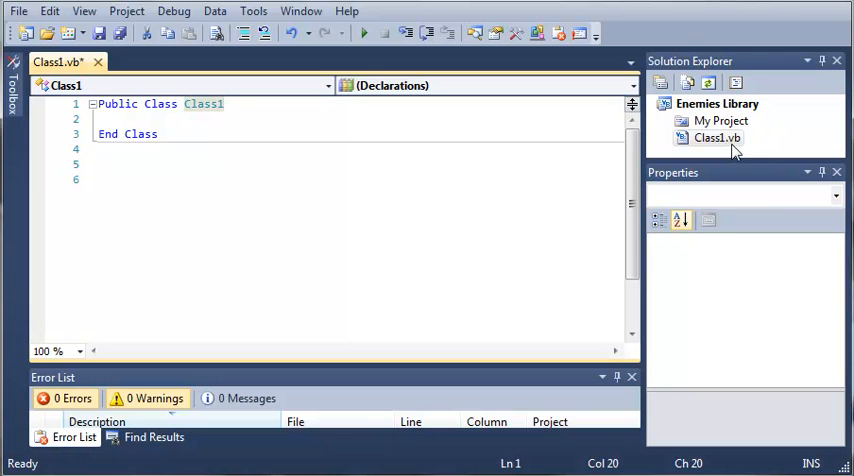
{"action": "right_click", "coordinate": [716, 138]}
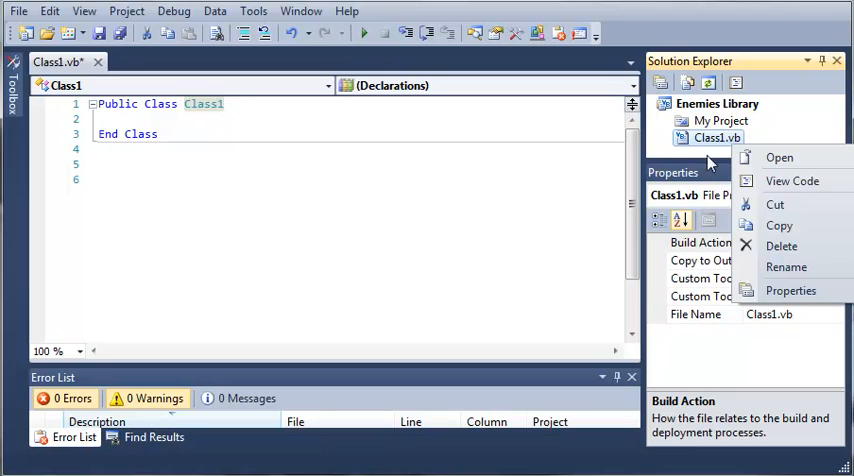
{"action": "left_click", "coordinate": [786, 268]}
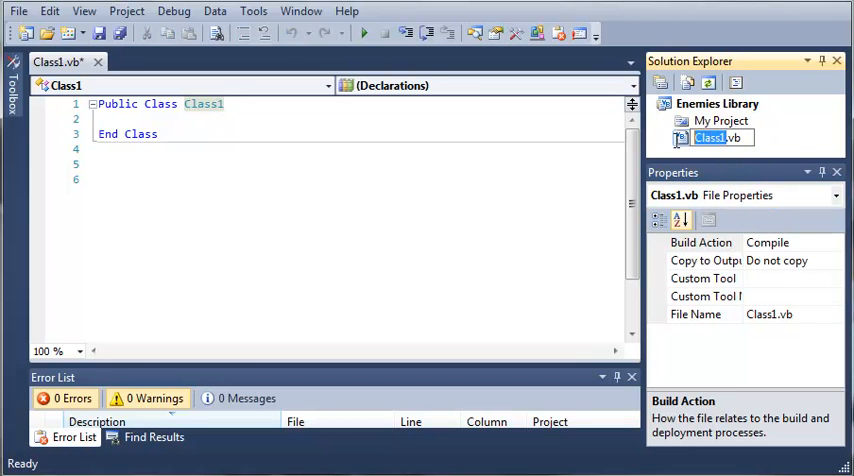
{"action": "type", "text": "Enemy.vb"}
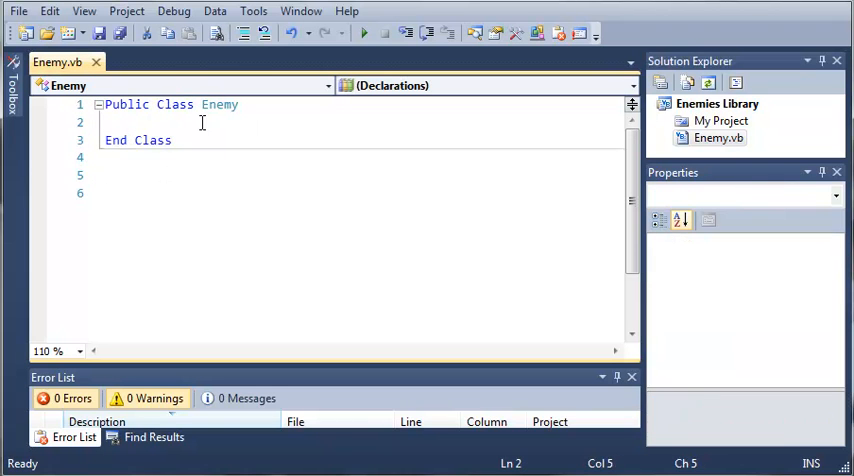
Add a Private Health As Integer field and a Sub New constructor setting Health = 100
{"action": "type", "text": "s"}
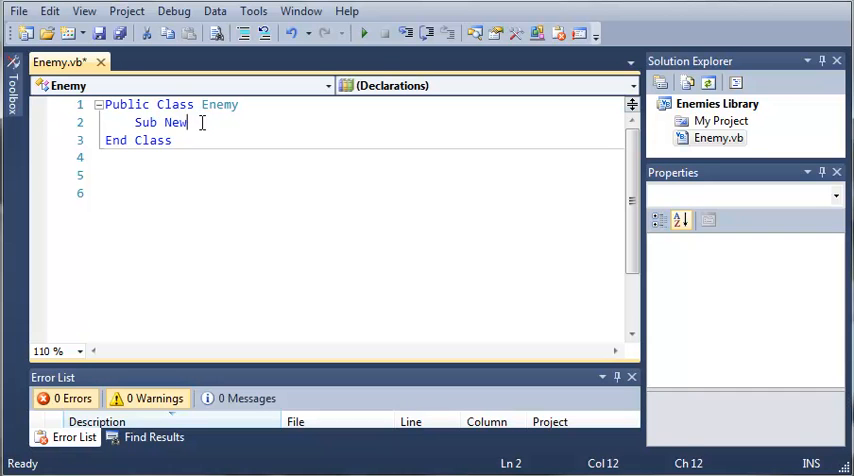
{"action": "type", "text": "()"}
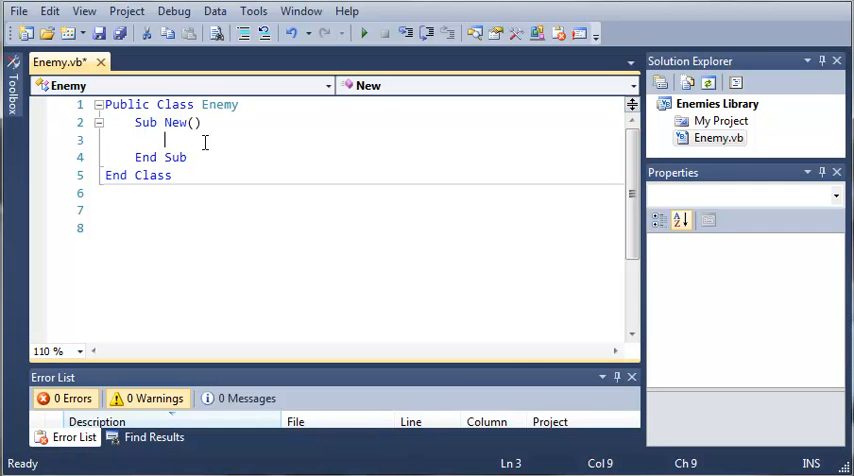
{"action": "type", "text": "Health ="}
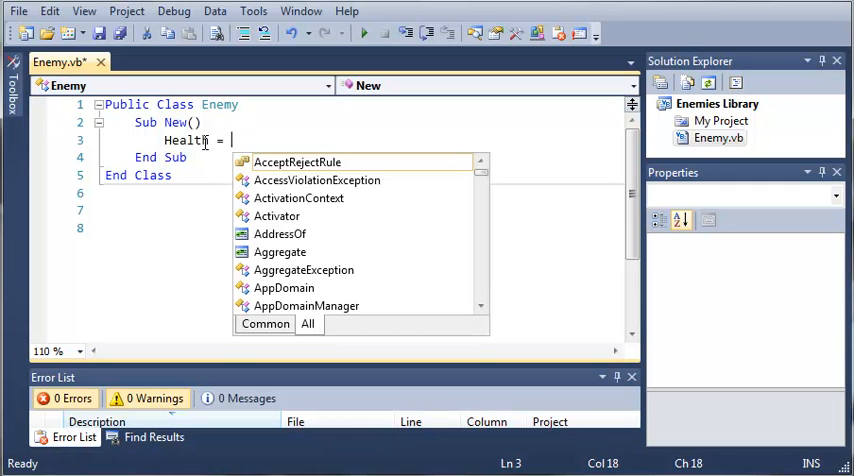
{"action": "type", "text": "100"}
{"action": "type", "text": "Private H"}
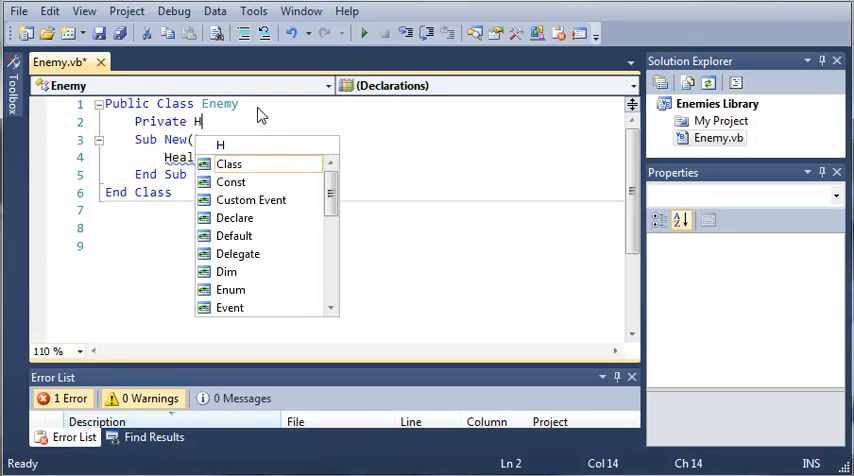
{"action": "type", "text": "ealth As"}
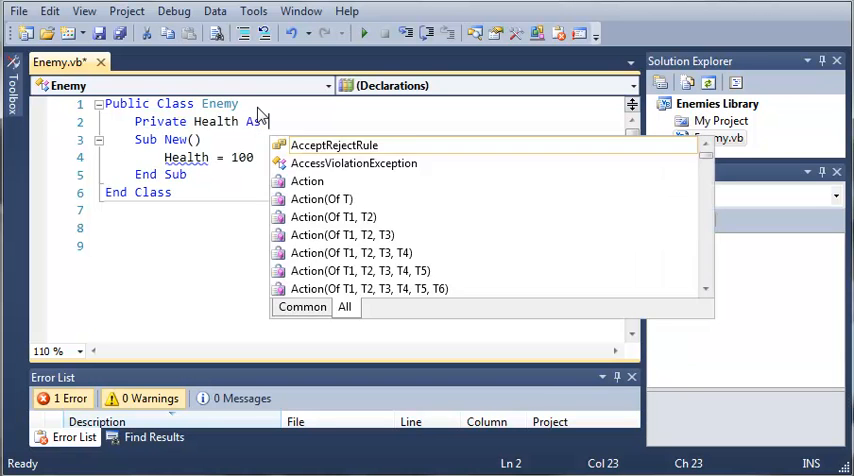
{"action": "type", "text": "Integer ="}
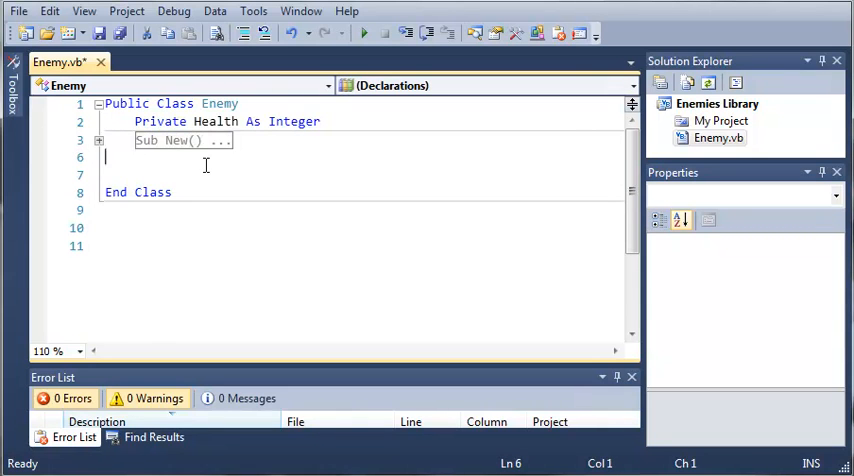
Add an empty Sub Attack(ByRef userHealth As Integer) below the constructor
{"action": "key", "text": "enter"}
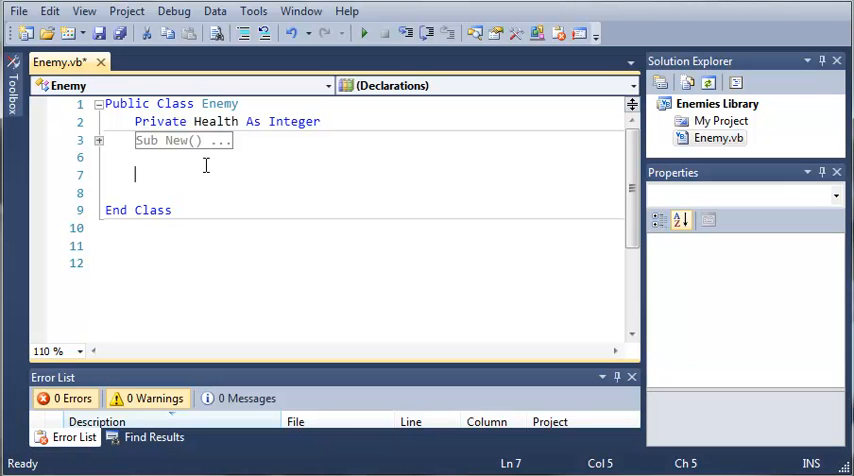
{"action": "type", "text": "Sub"}
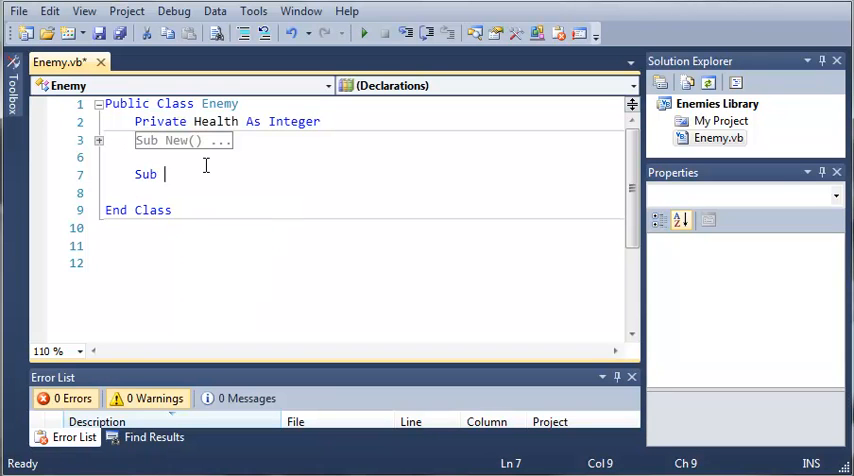
{"action": "type", "text": "Att"}
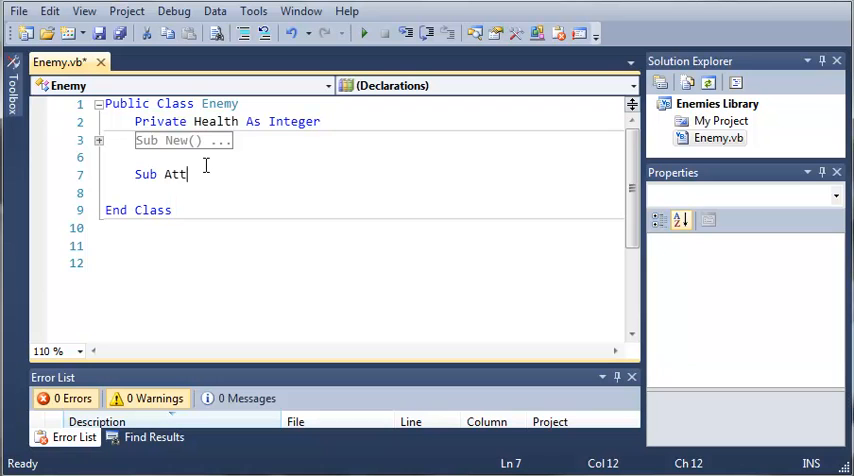
{"action": "type", "text": "ack("}
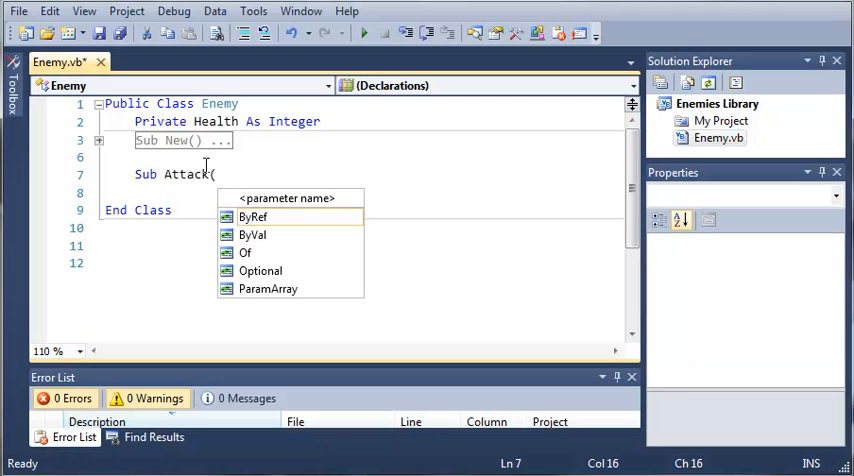
{"action": "type", "text": "ByRef"}
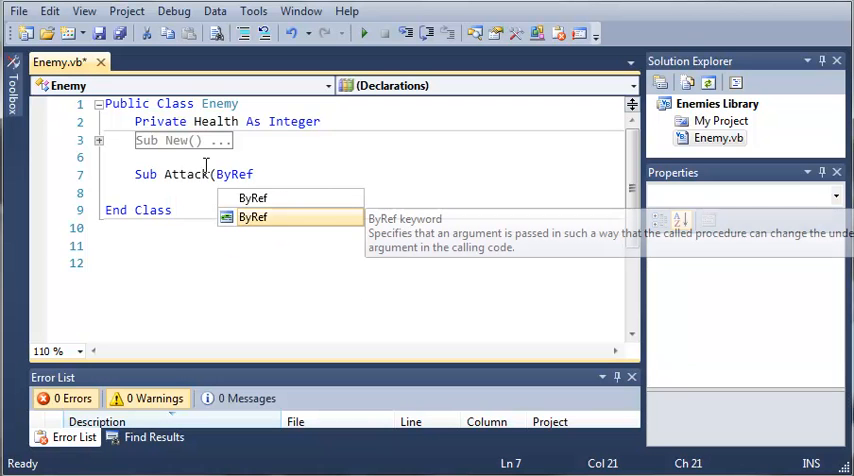
{"action": "type", "text": "h"}
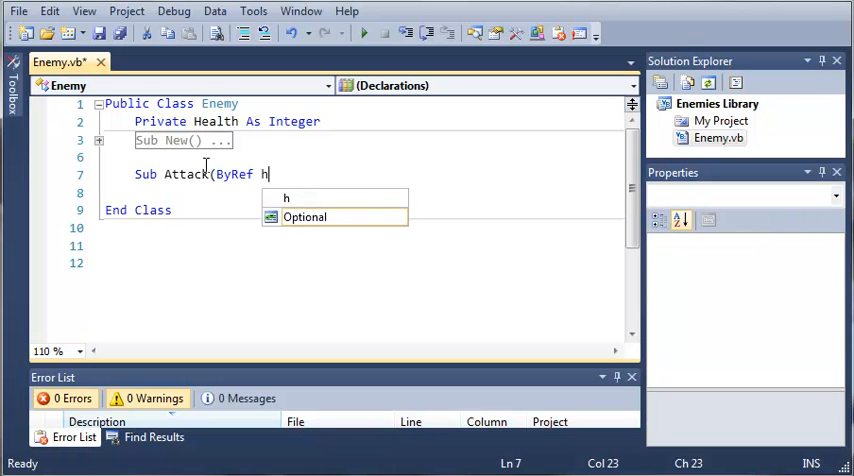
{"action": "type", "text": "serHe"}
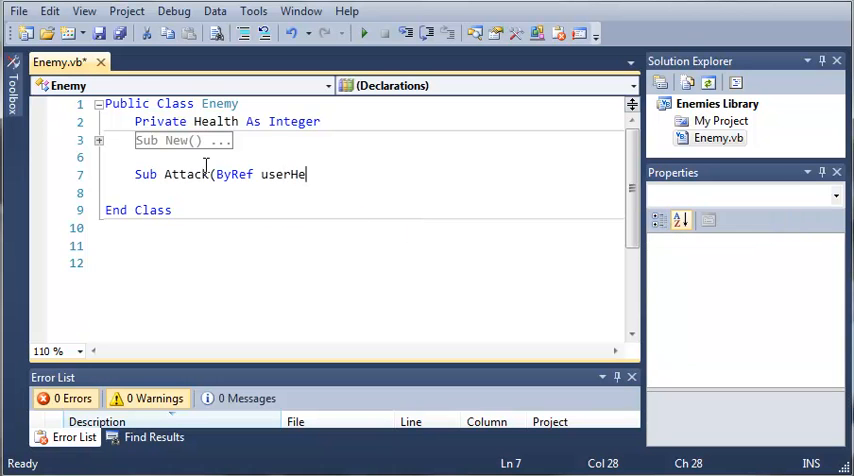
{"action": "type", "text": "alth"}
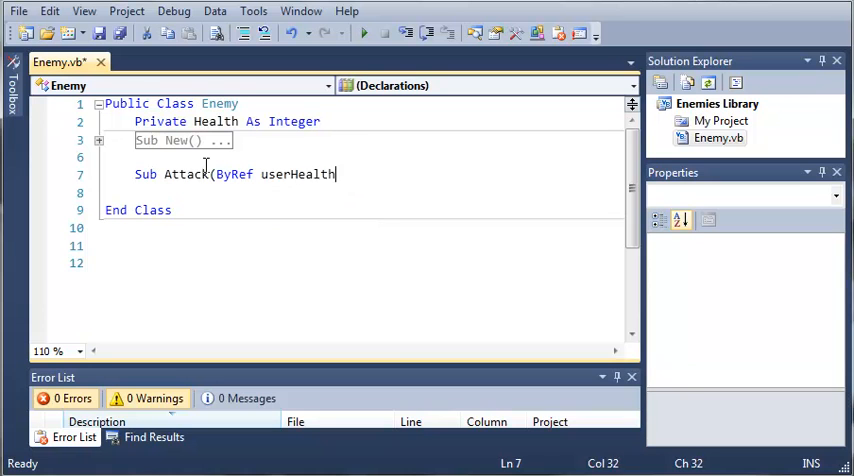
{"action": "type", "text": "As Integer"}
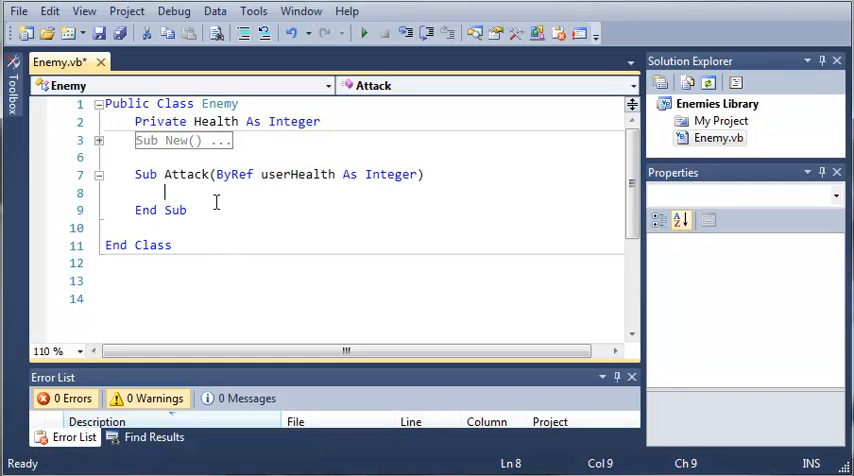
{"action": "mouse_move", "coordinate": [144, 280]}
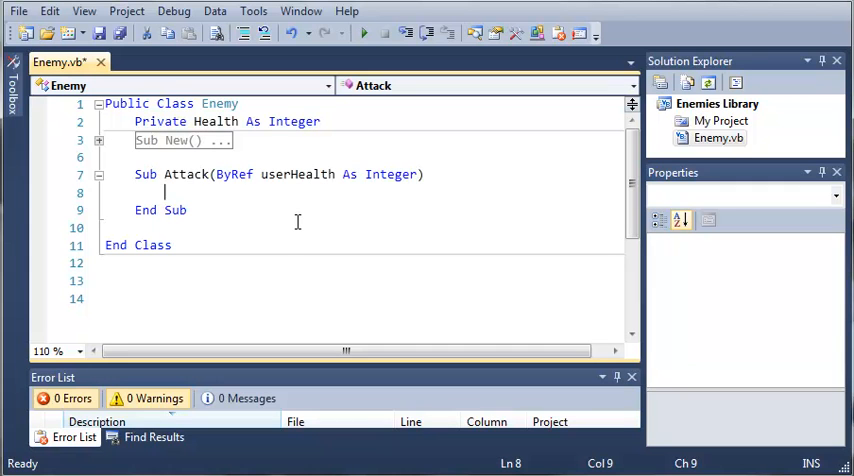
Inside Attack, declare Dim gen As New Random and call gen.Next(1, 5)
{"action": "type", "text": "Dim"}
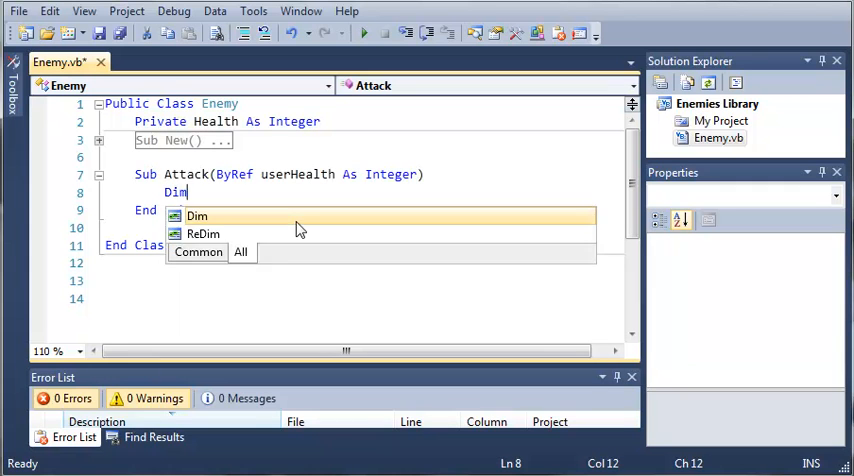
{"action": "type", "text": "gen"}
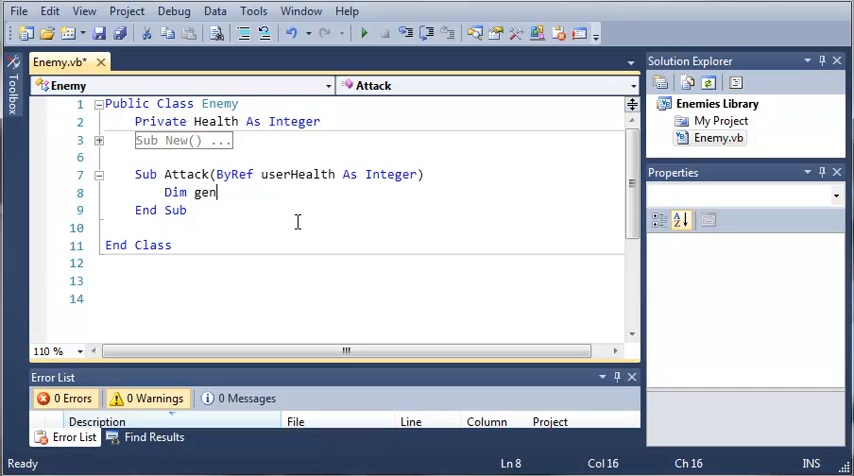
{"action": "type", "text": "As New Random"}
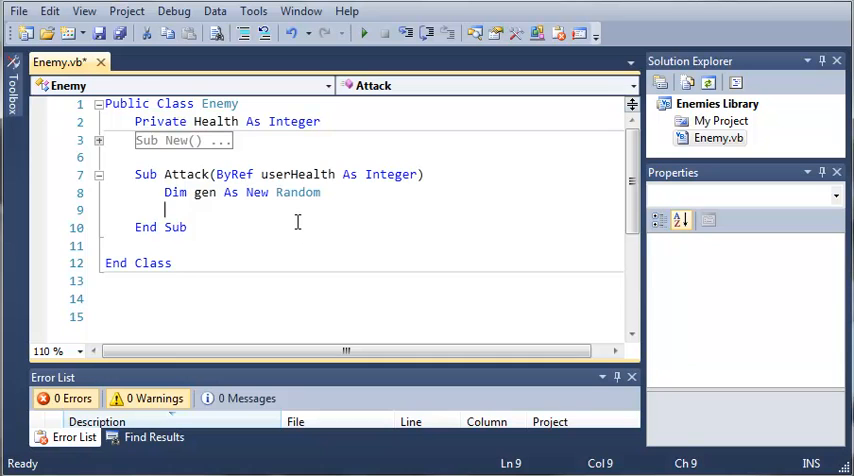
{"action": "type", "text": "gen"}
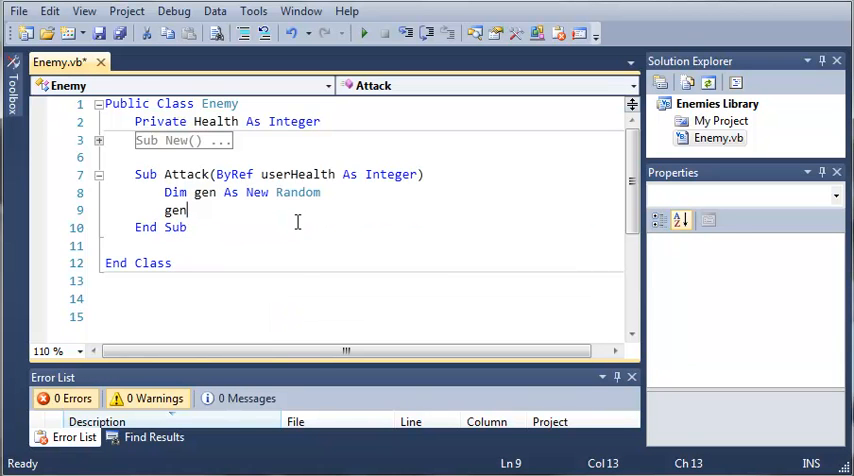
{"action": "type", "text": ".Next"}
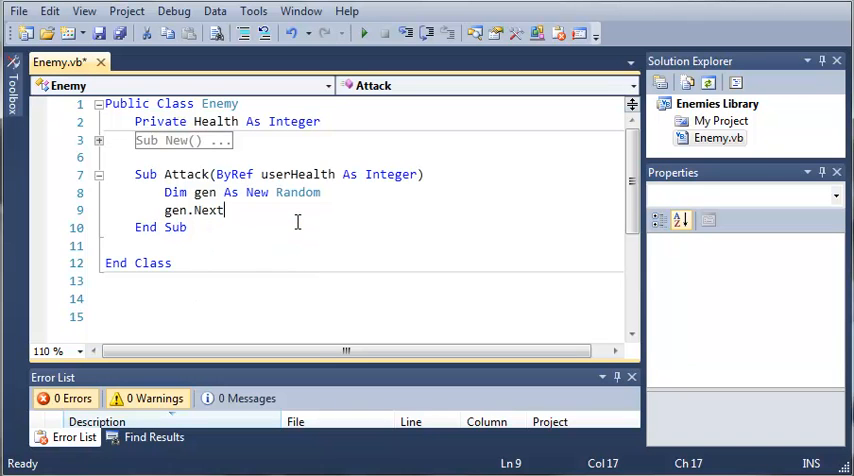
{"action": "type", "text": "("}
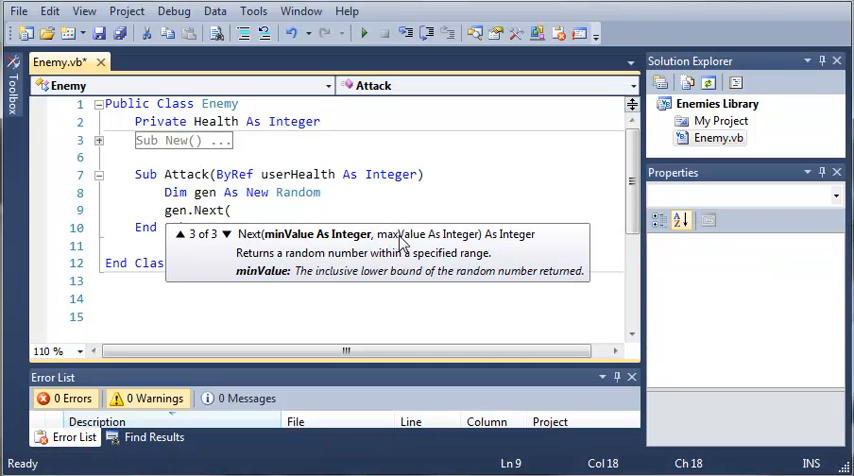
{"action": "type", "text": "1,"}
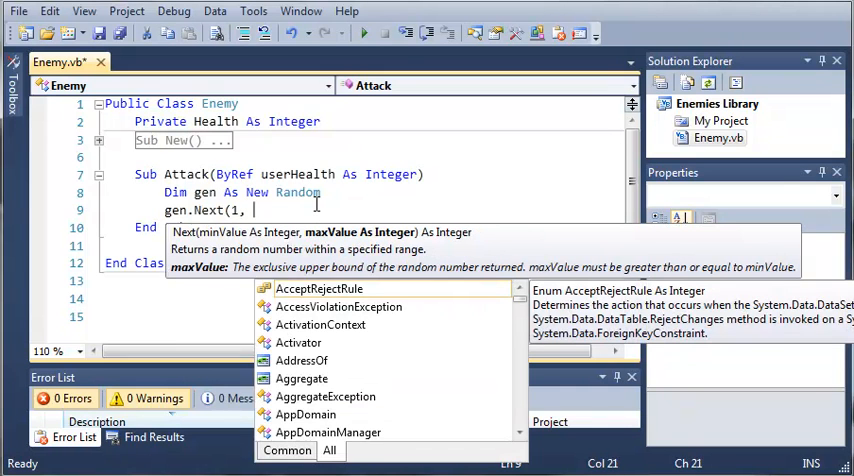
{"action": "type", "text": "5)"}
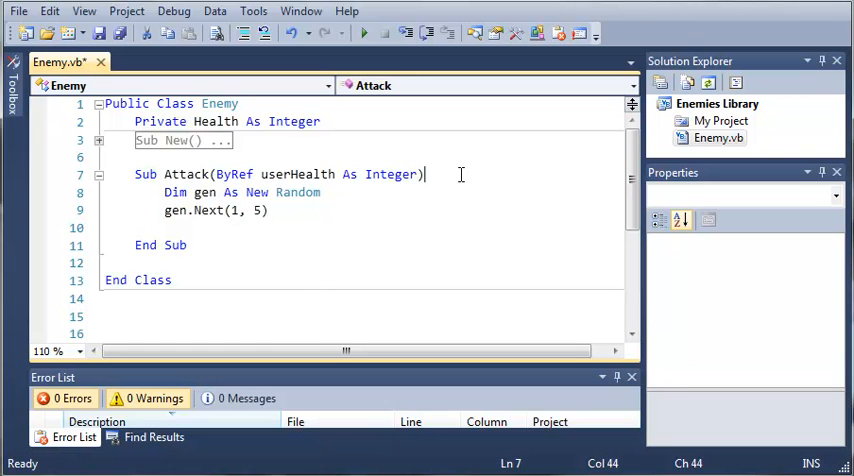
{"action": "key", "text": "enter"}
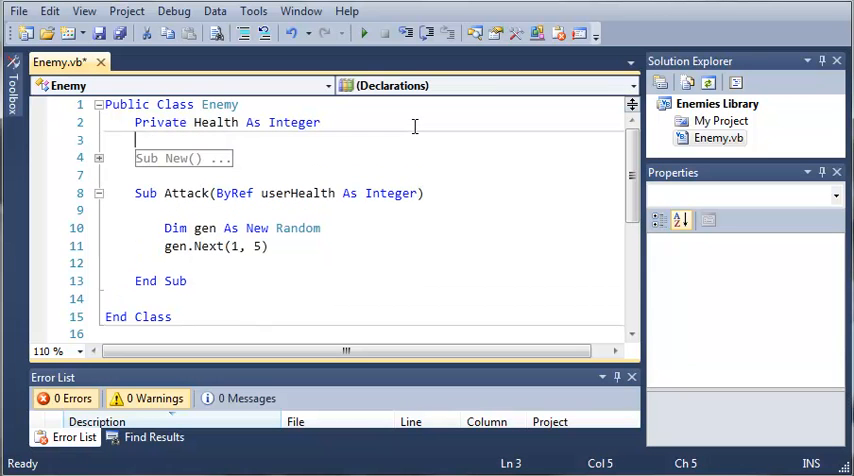
Declare Private Attacks() = {"punch", "kick"} under the Health field
{"action": "type", "text": "Private"}
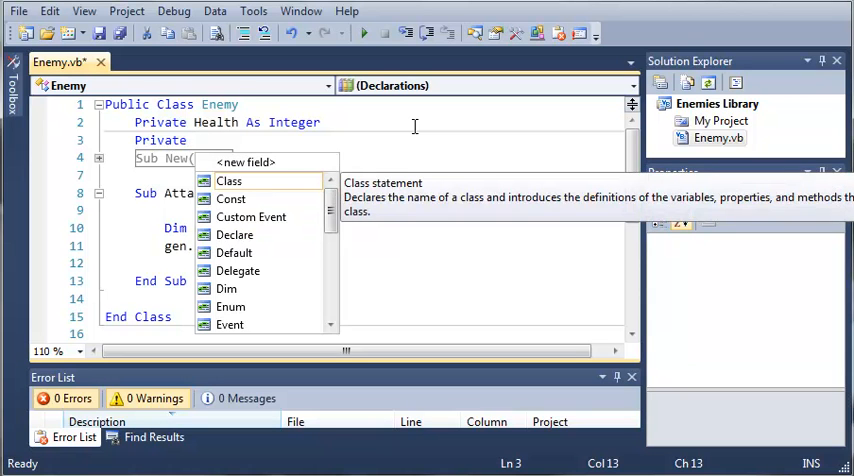
{"action": "type", "text": "attacks"}
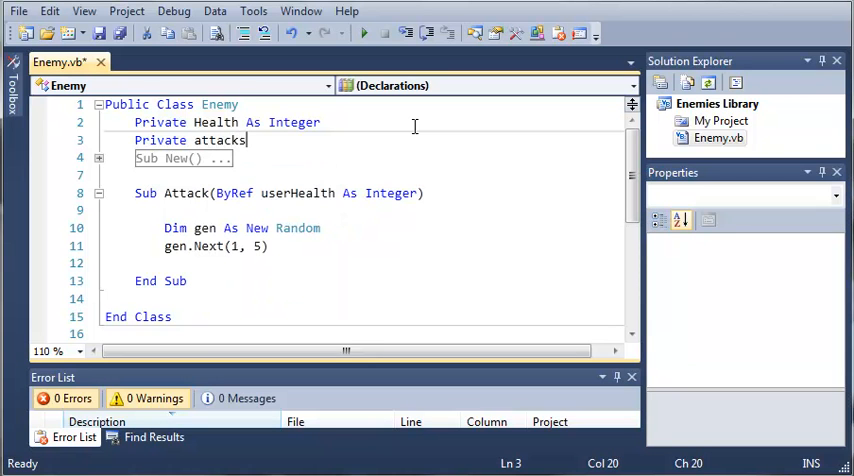
{"action": "type", "text": "()"}
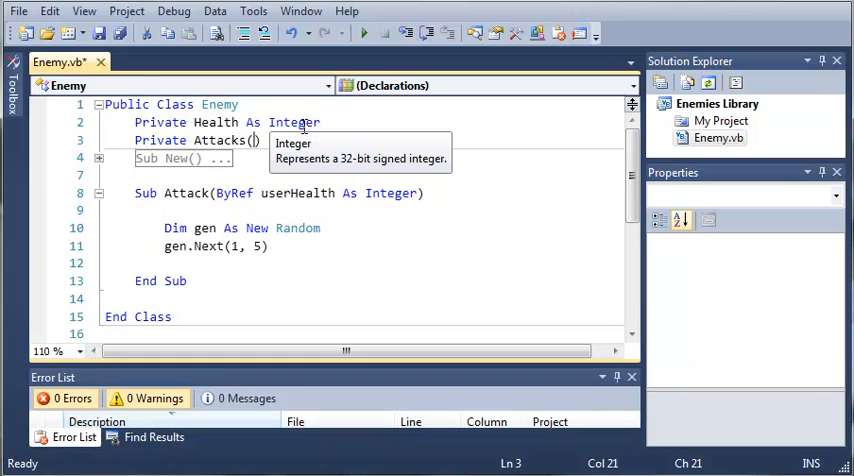
{"action": "mouse_move", "coordinate": [200, 170]}
{"action": "type", "text": "2"}
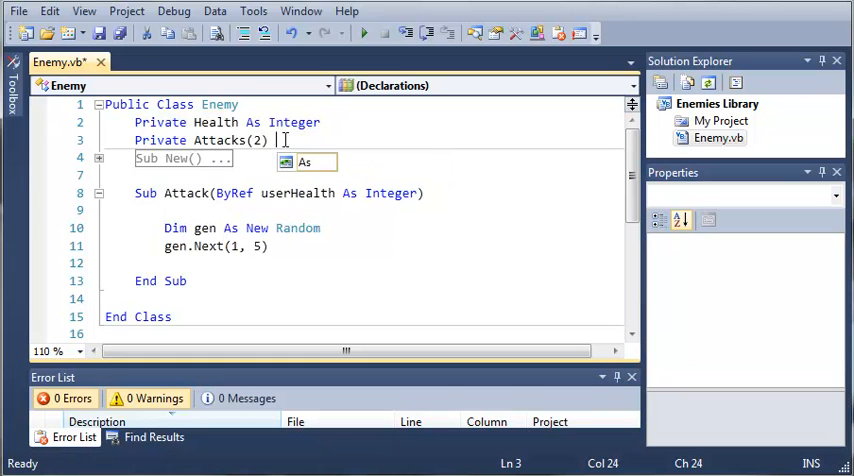
{"action": "type", "text": "="}
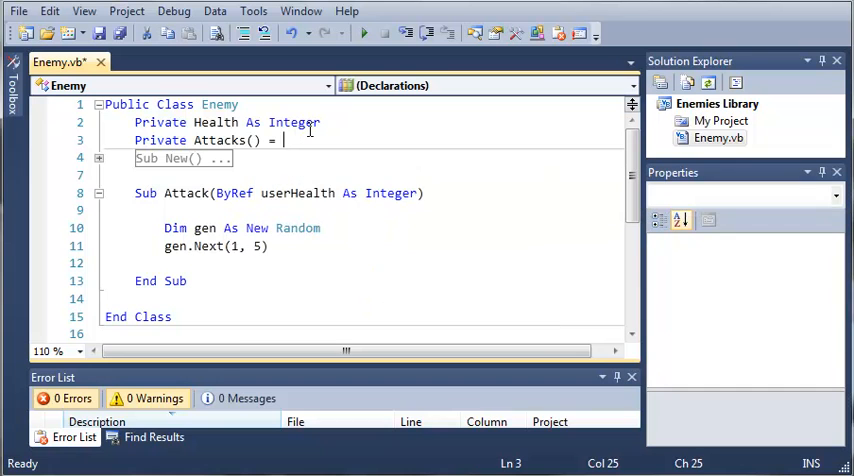
{"action": "type", "text": "{"}
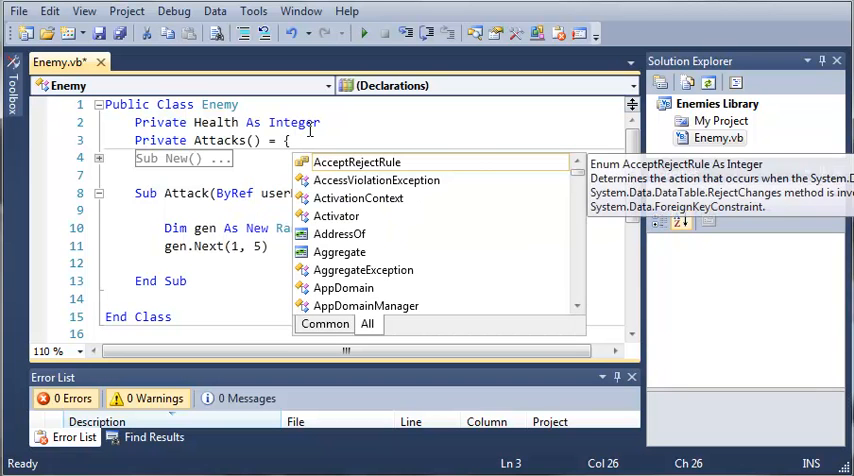
{"action": "type", "text": "\""}
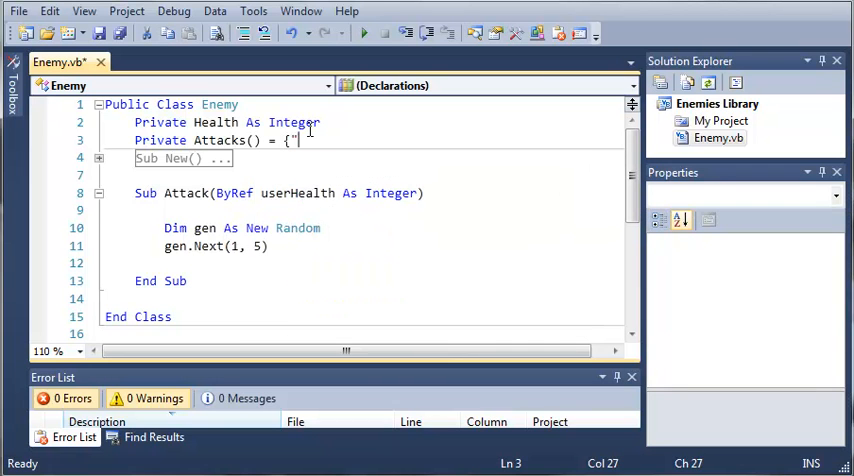
{"action": "type", "text": "punch\","}
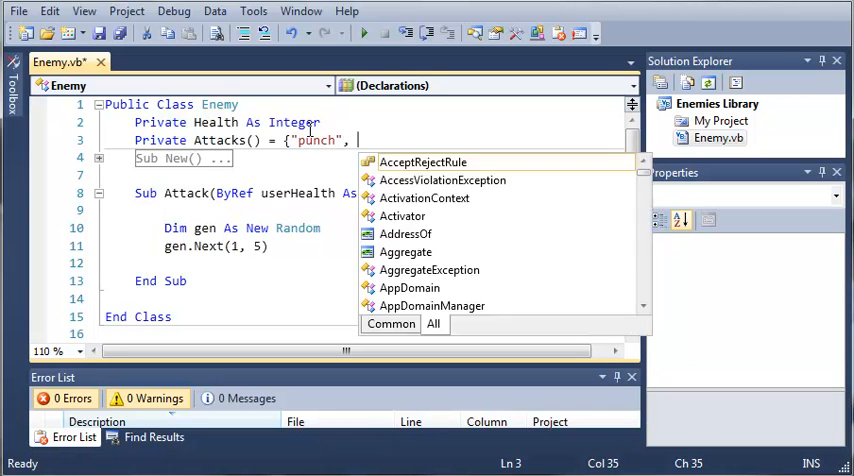
{"action": "type", "text": "\"ki"}
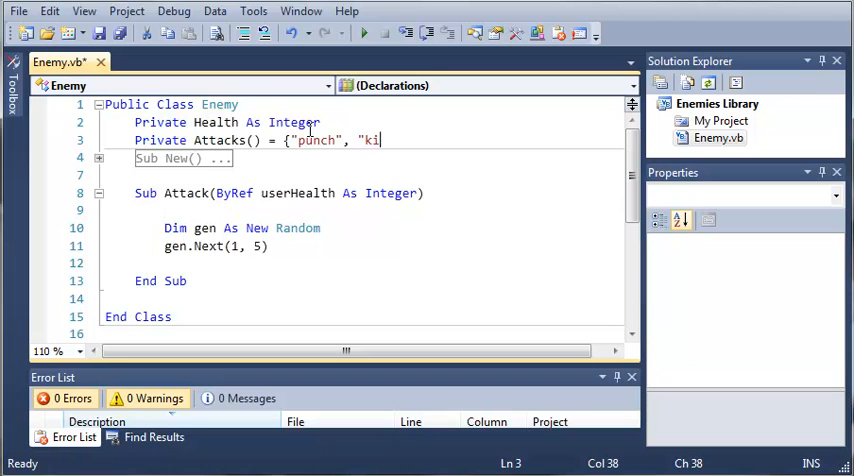
{"action": "type", "text": "ck\"}"}
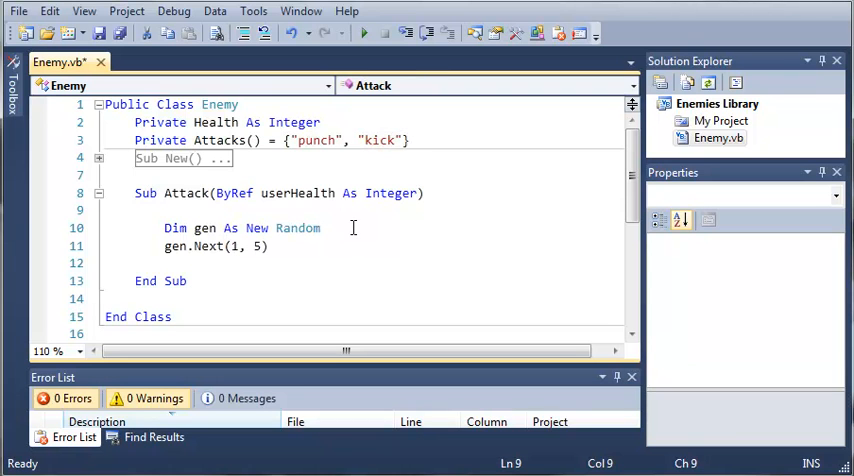
Rename the sub to DefaultAttack, change Next to (0, 1), add userHealth() and start a Select Case line
{"action": "double_click", "coordinate": [184, 192]}
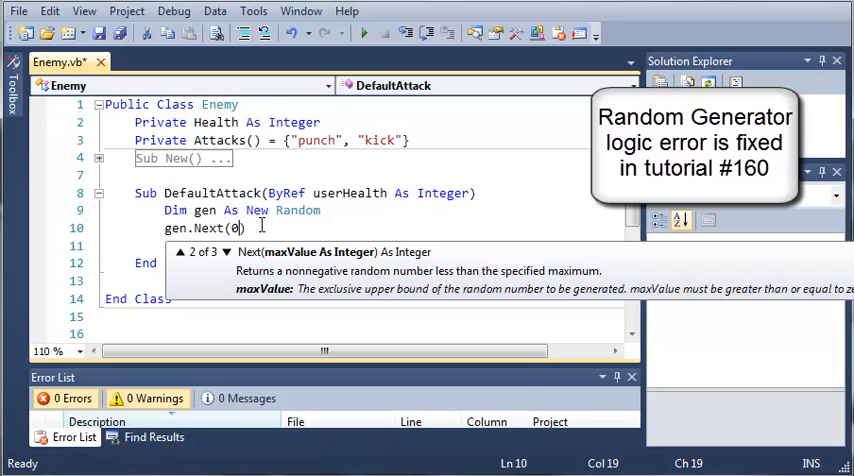
{"action": "type", "text": ", 1"}
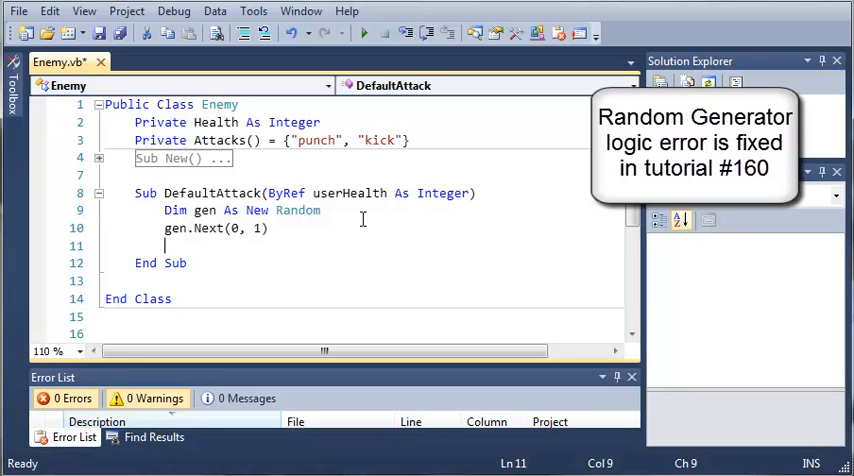
{"action": "type", "text": "userHealth("}
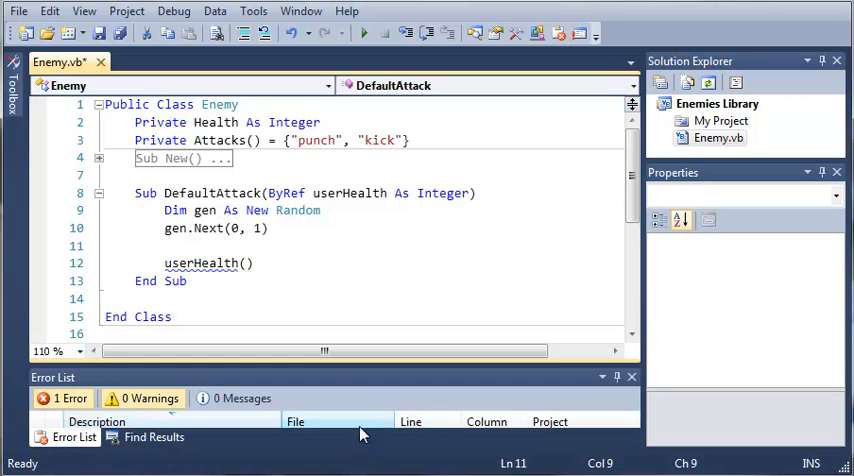
{"action": "left_click", "coordinate": [254, 264]}
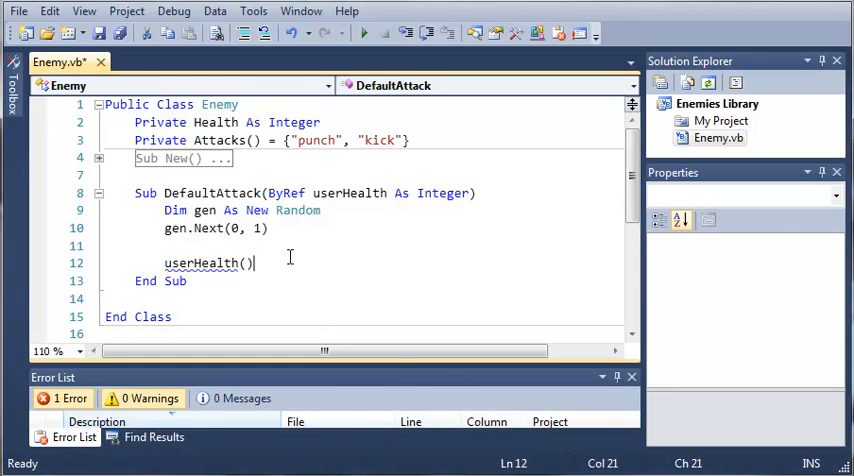
{"action": "type", "text": "S"}
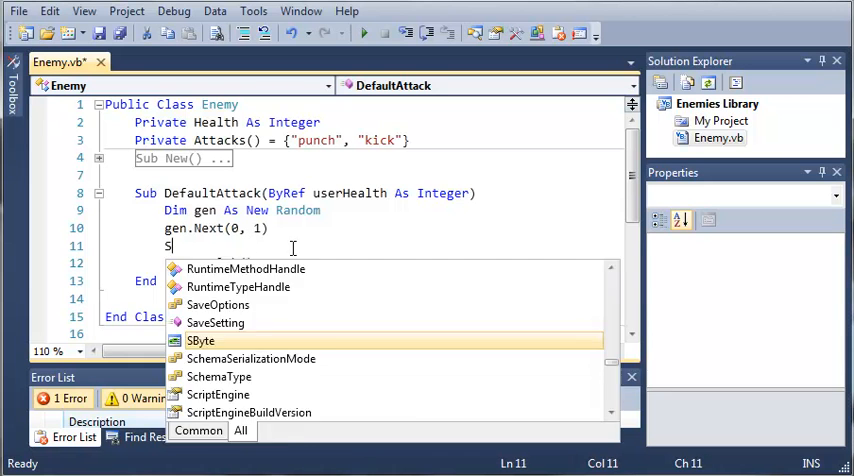
{"action": "type", "text": "elect Case"}
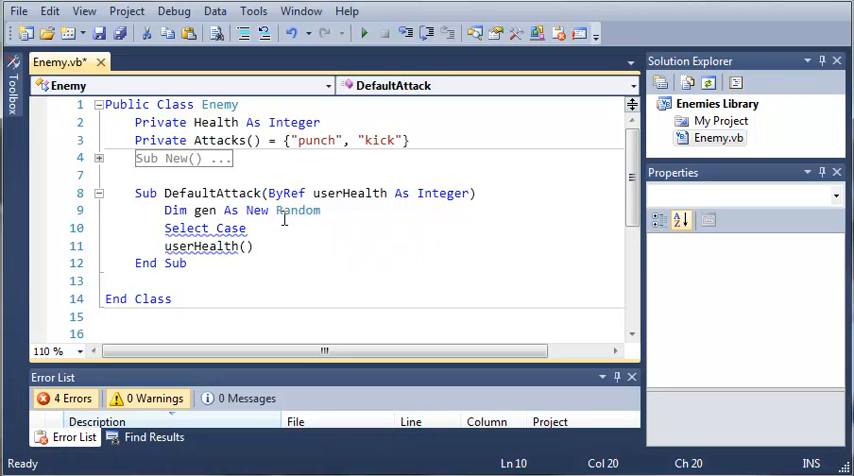
Store gen.Next(0, 1) in Dim attackNum As Integer and write Select Case attackNum with Case 0
{"action": "type", "text": "D"}
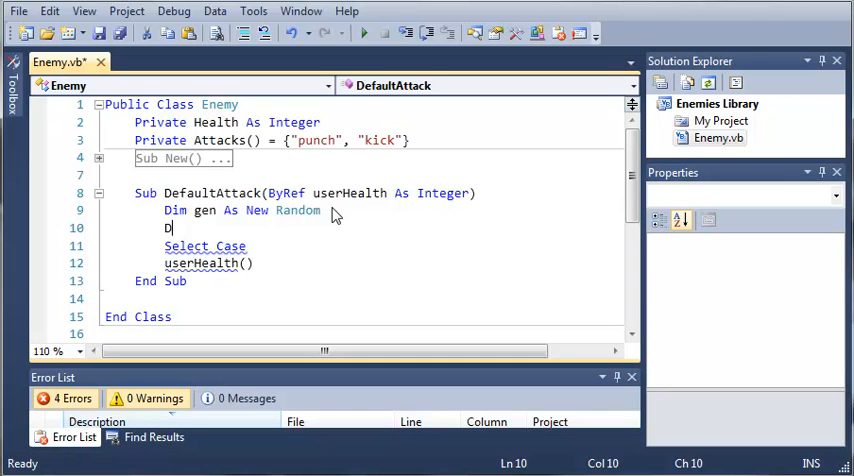
{"action": "type", "text": "im attack"}
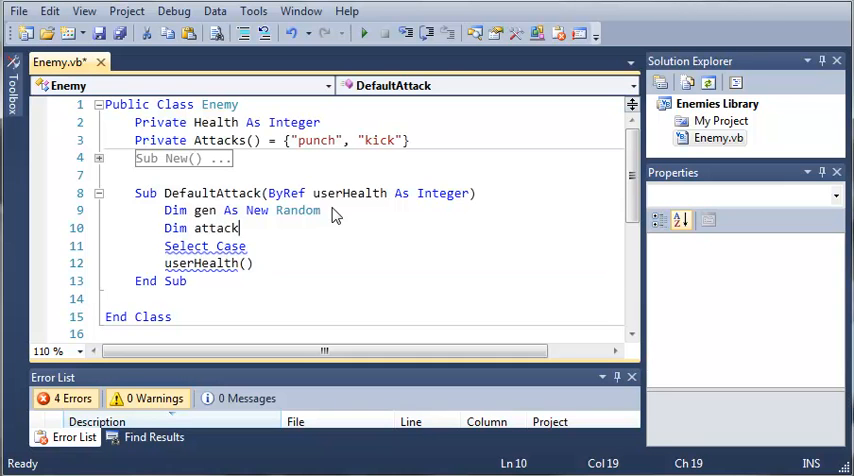
{"action": "type", "text": "Num As"}
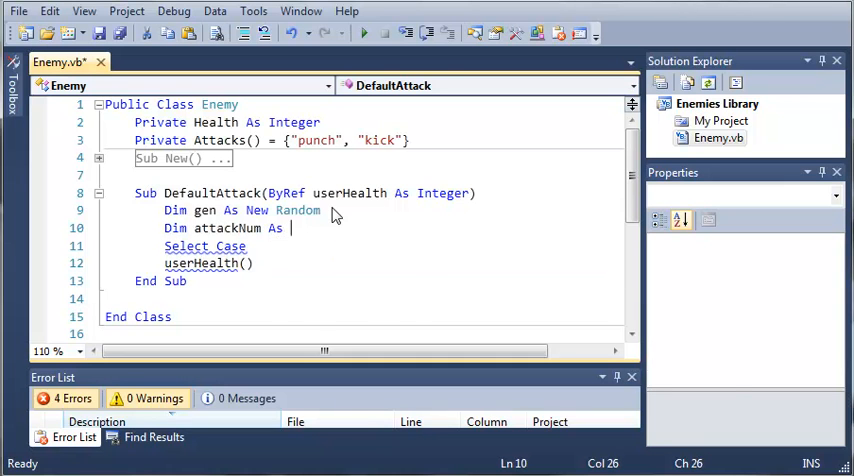
{"action": "type", "text": "Integer"}
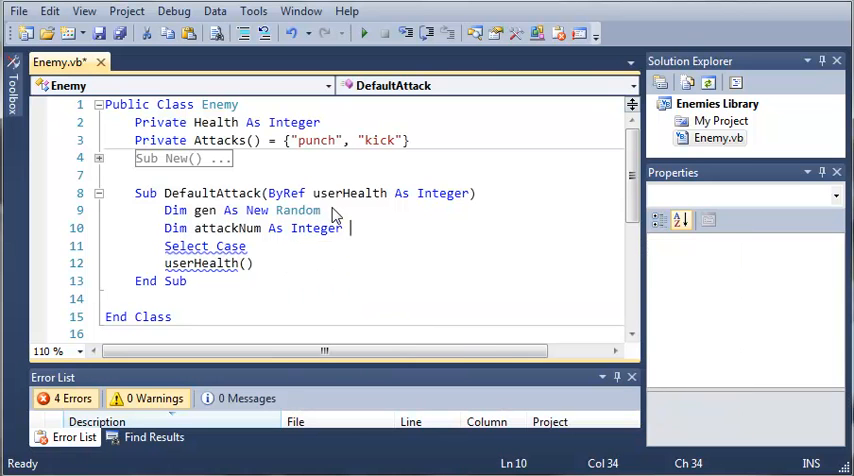
{"action": "type", "text": "= gen.Next(0, 1)"}
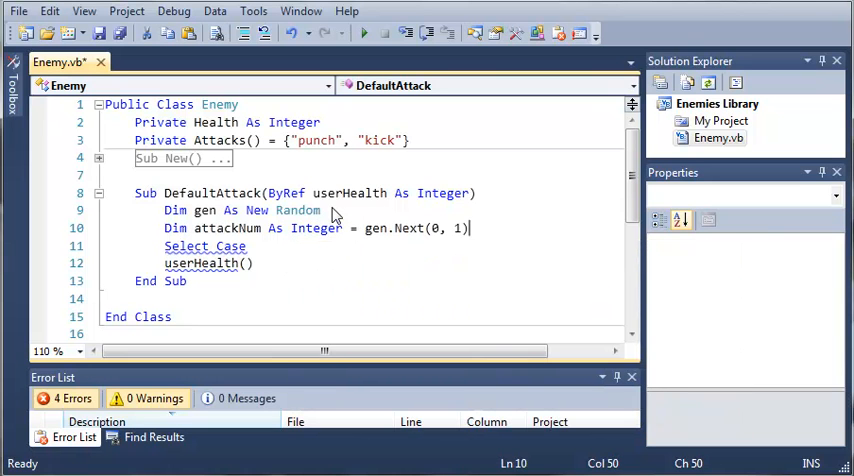
{"action": "type", "text": "attackNum"}
{"action": "type", "text": "Case 0"}
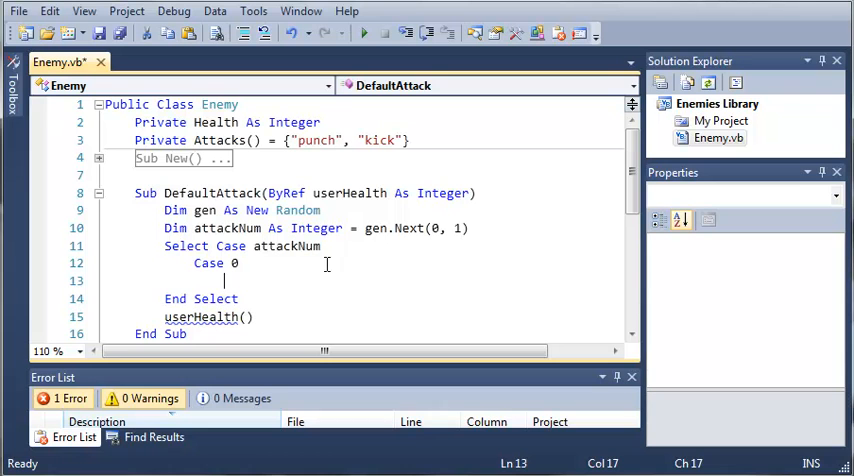
Make Case 0 do userHealth -= 1 and add Case 1 with userHealth -= 2
{"action": "double_click", "coordinate": [216, 140]}
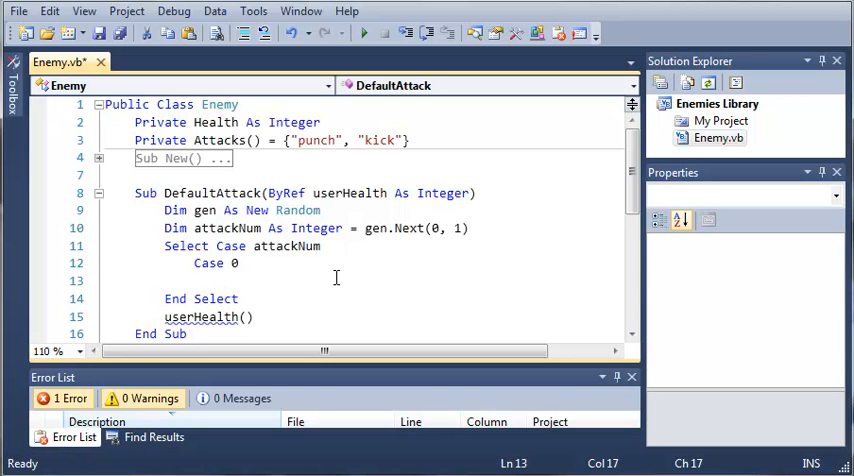
{"action": "type", "text": "userHealth -= 1"}
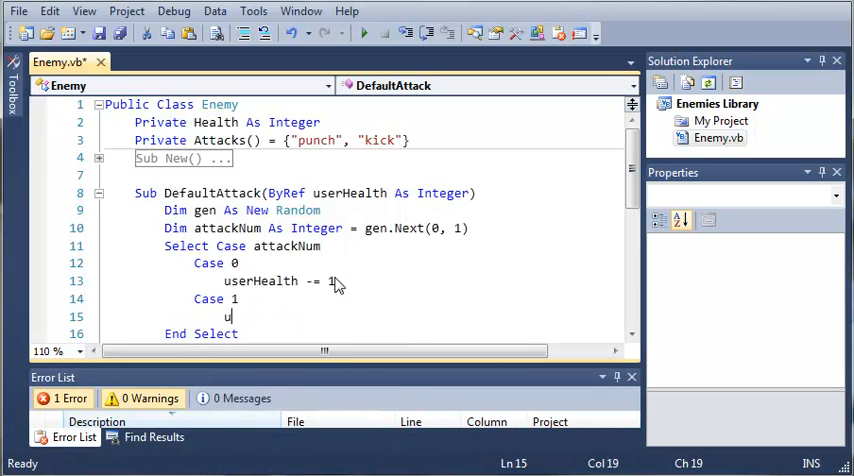
{"action": "type", "text": "serHealth -= 2"}
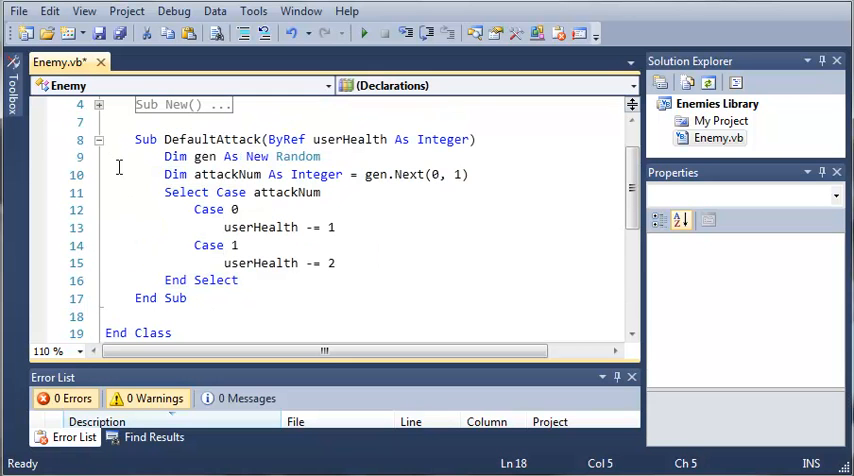
Add Public ReadOnly Property Health() As Integer below DefaultAttack, renaming the field to IntHealth
{"action": "left_click", "coordinate": [100, 140]}
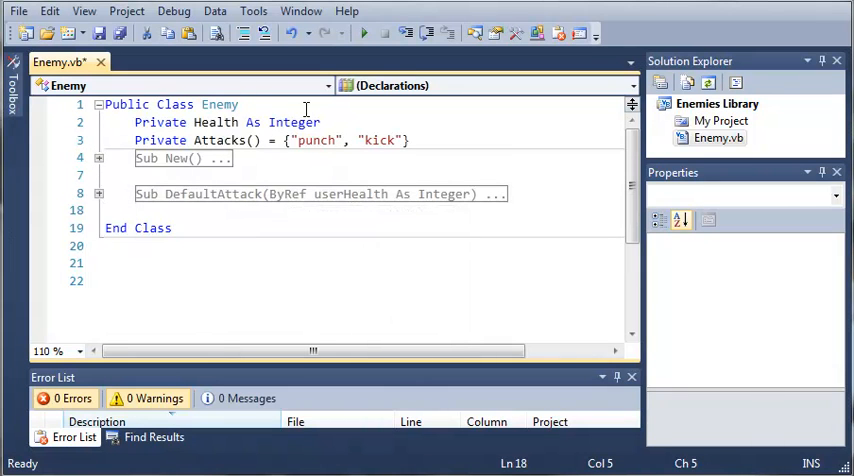
{"action": "mouse_move", "coordinate": [488, 180]}
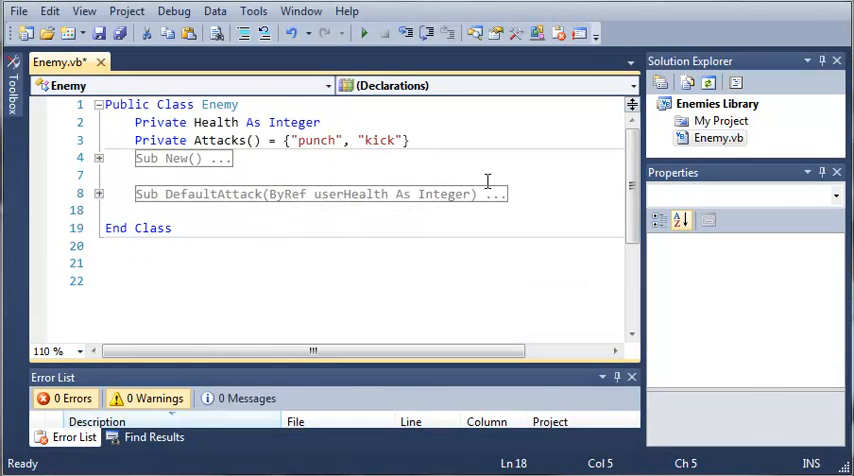
{"action": "key", "text": "enter"}
{"action": "type", "text": "Public"}
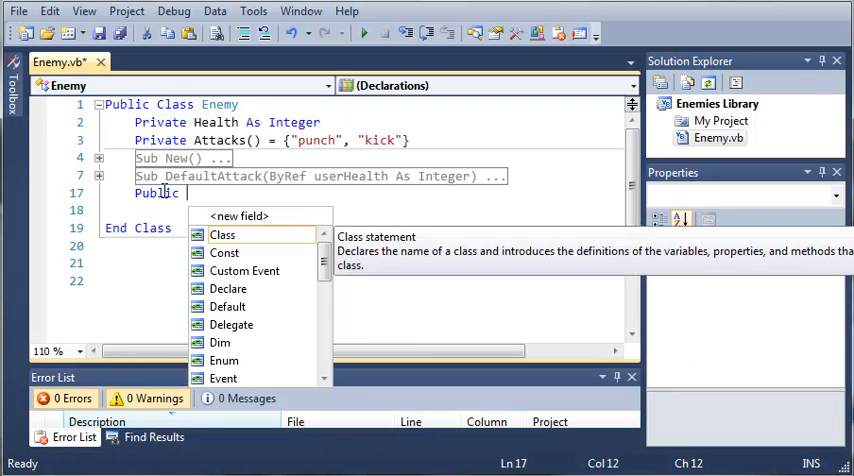
{"action": "type", "text": "ReadOnly"}
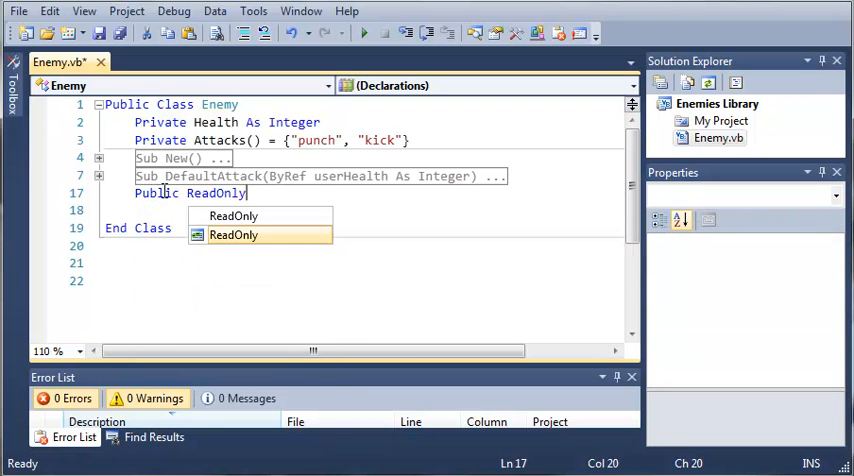
{"action": "type", "text": "Proper"}
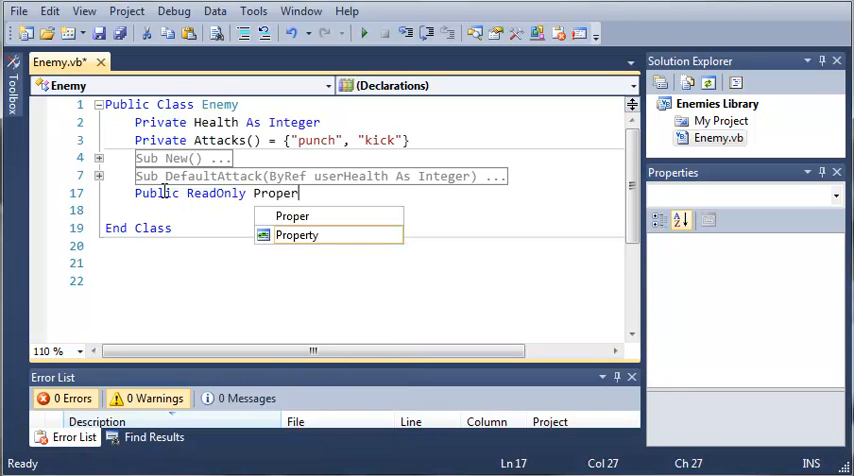
{"action": "type", "text": "ty"}
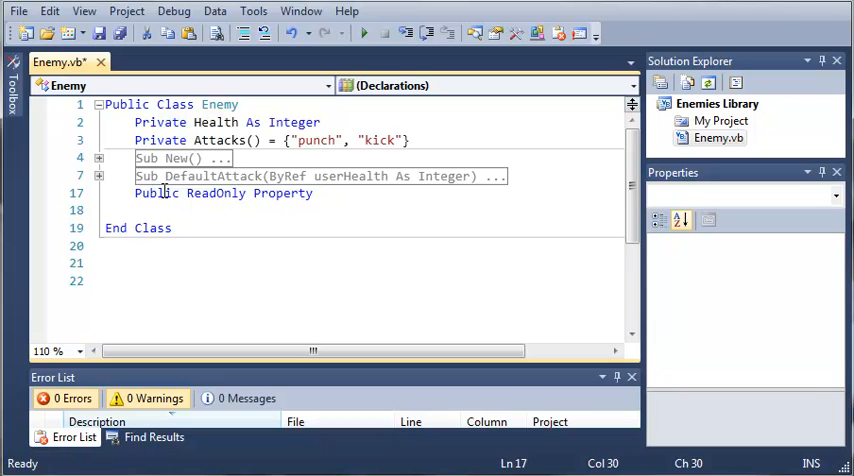
{"action": "type", "text": "H"}
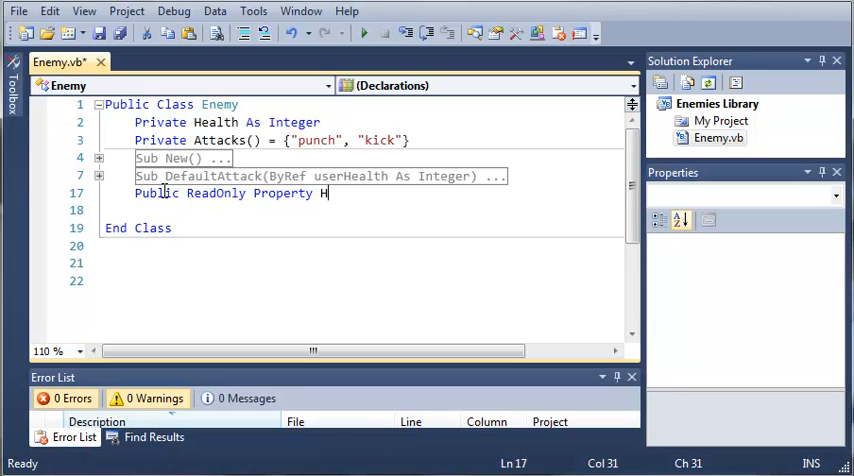
{"action": "type", "text": "ealth() As Integer"}
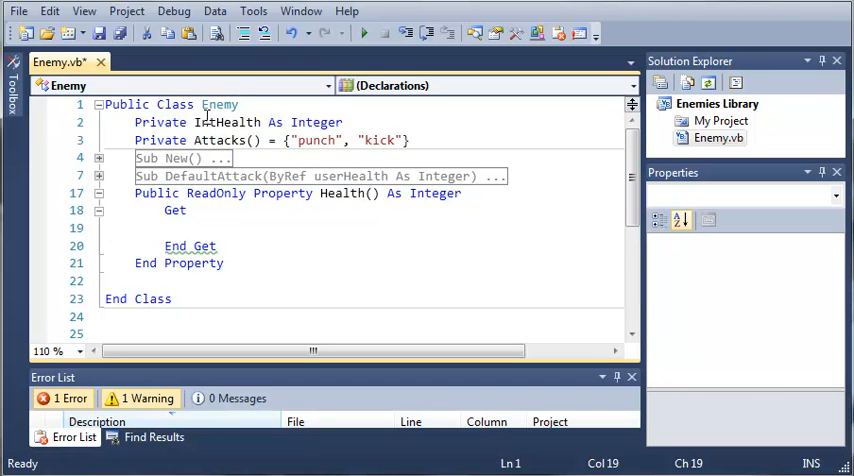
Write Return IntHealth inside the Get block and collapse the Health property
{"action": "double_click", "coordinate": [228, 120]}
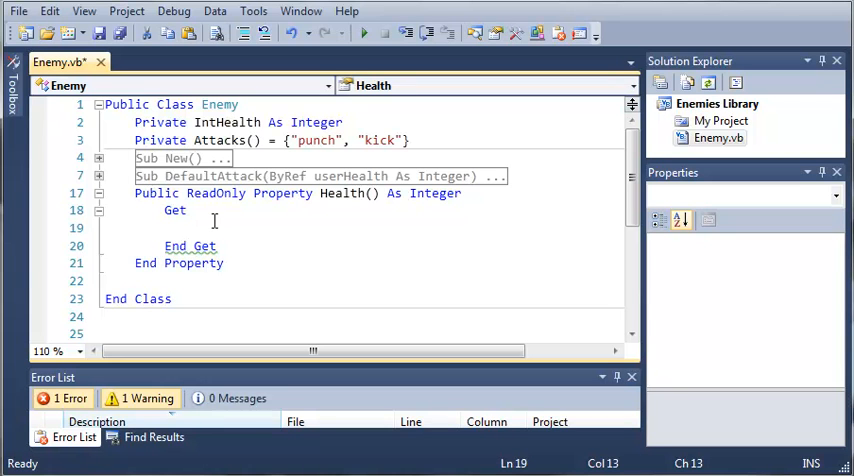
{"action": "type", "text": "Return"}
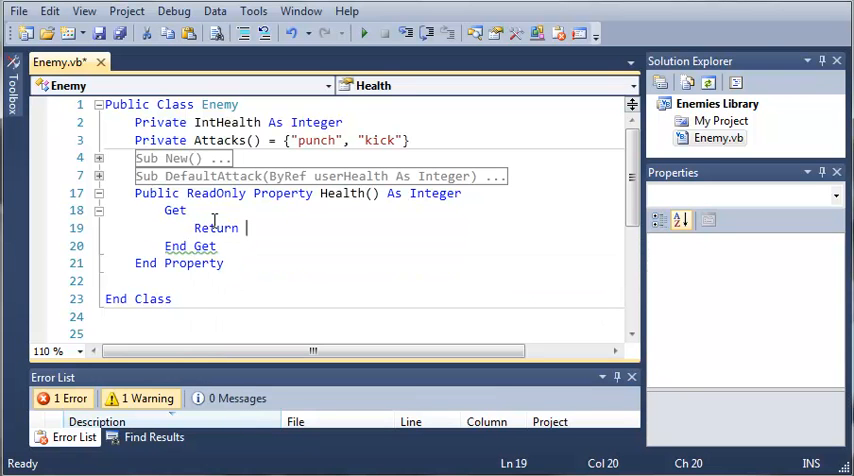
{"action": "type", "text": "IntHealth"}
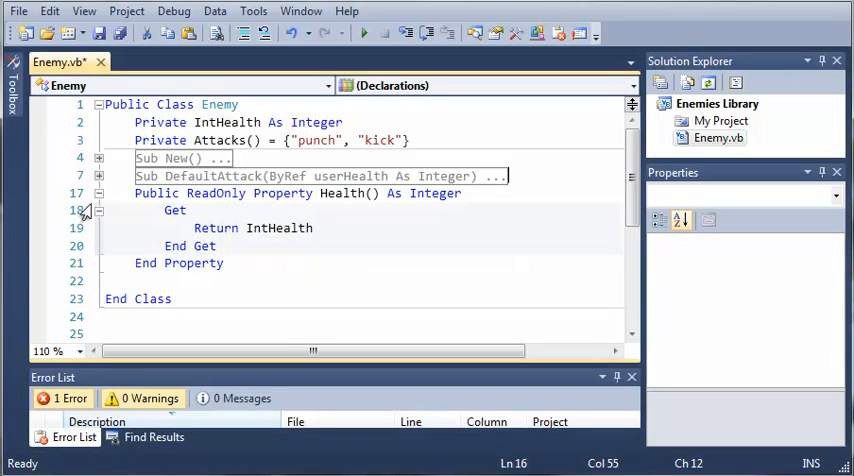
{"action": "left_click", "coordinate": [100, 176]}
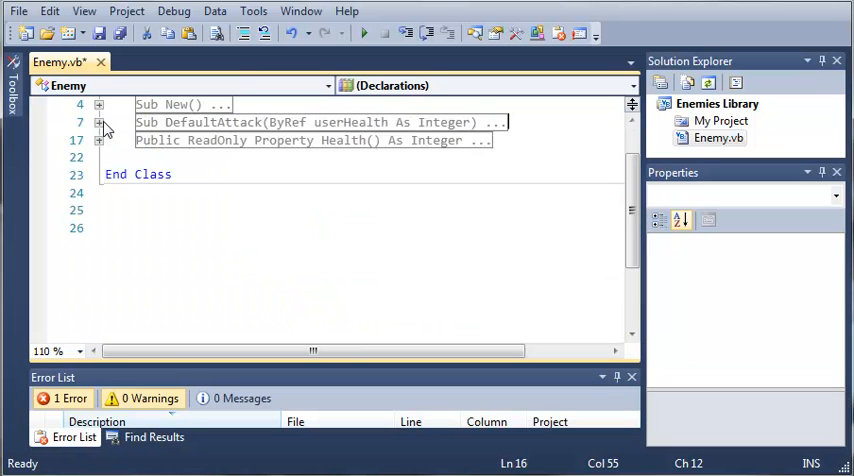
{"action": "left_click", "coordinate": [100, 104]}
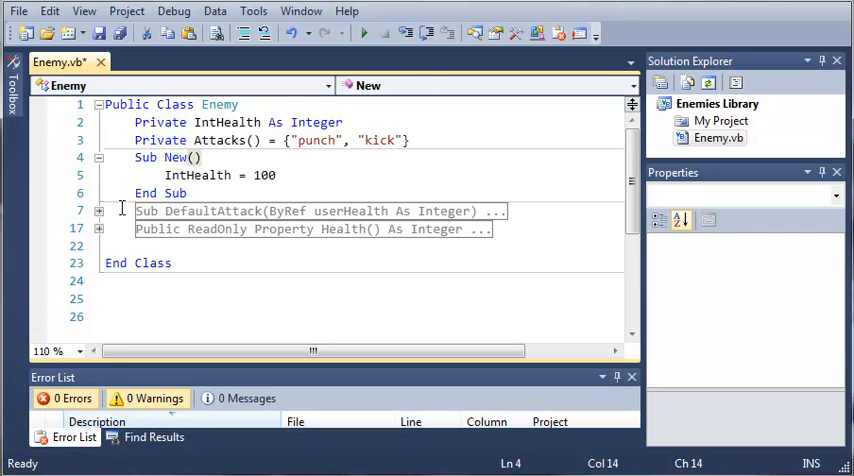
{"action": "left_click", "coordinate": [100, 212]}
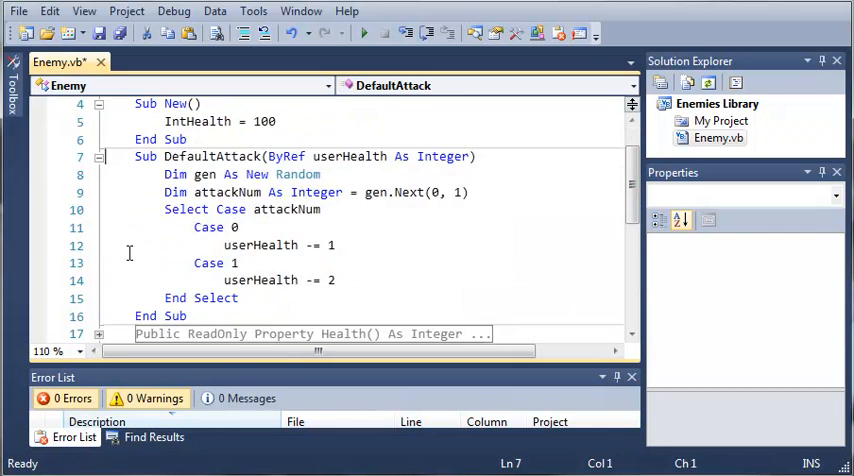
{"action": "scroll", "scroll_direction": "down", "scroll_amount": 3}
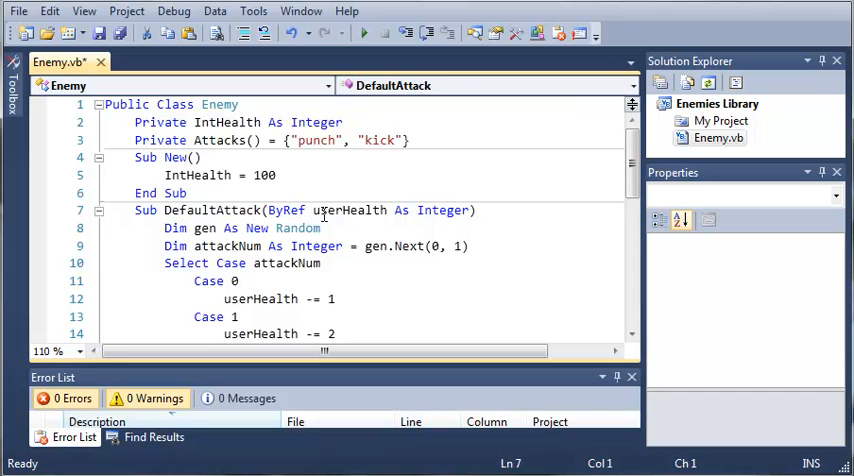
{"action": "scroll", "scroll_direction": "down", "scroll_amount": 3}
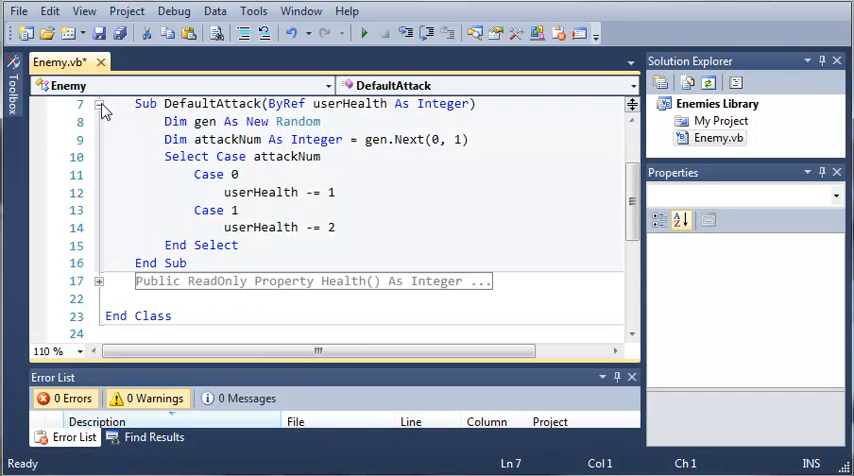
{"action": "left_click", "coordinate": [100, 104]}
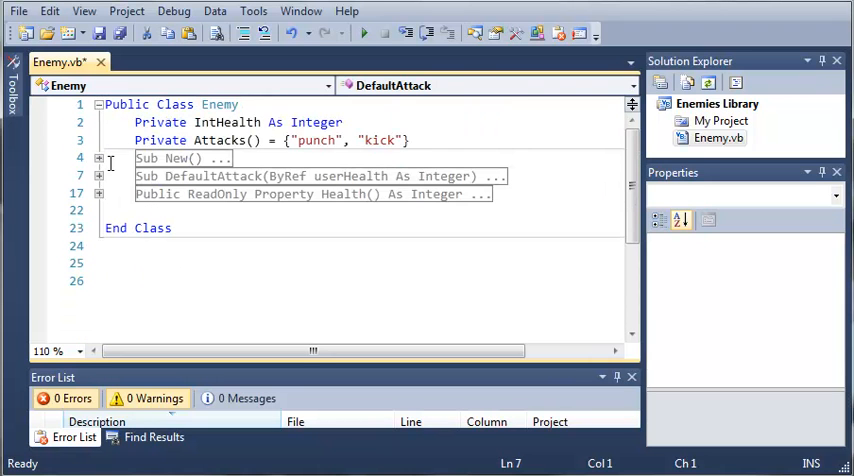